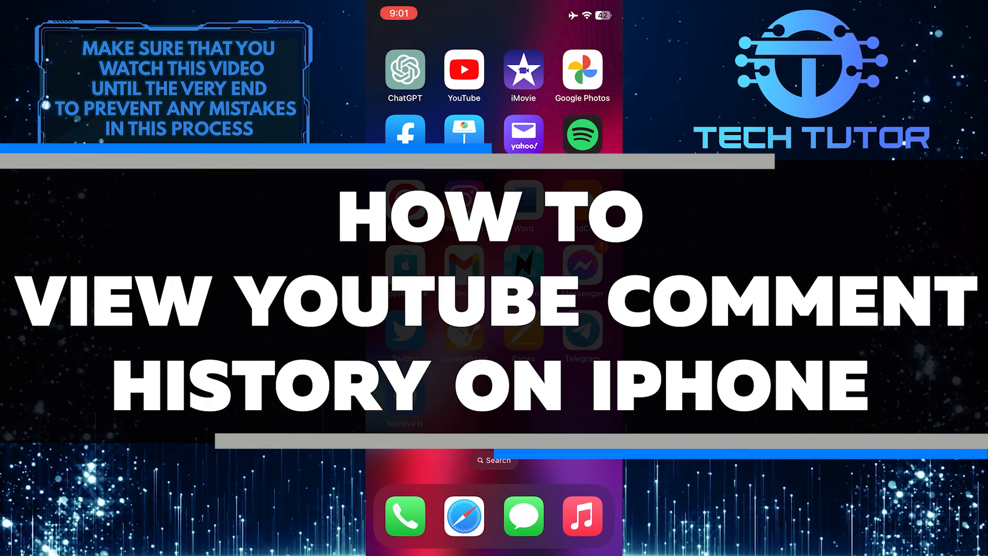
Launch Safari and load youtube.com to show the mobile home feed
click(463, 70)
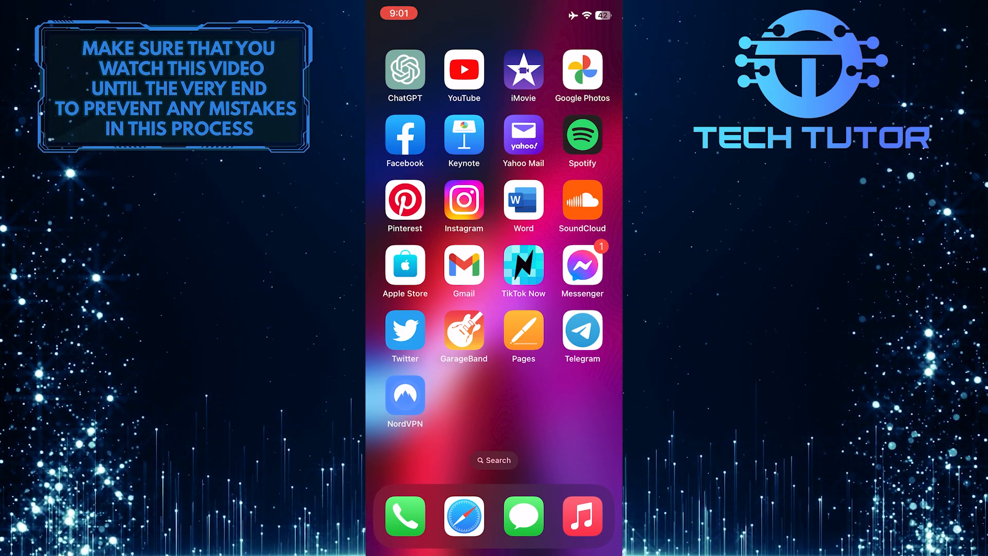
click(463, 516)
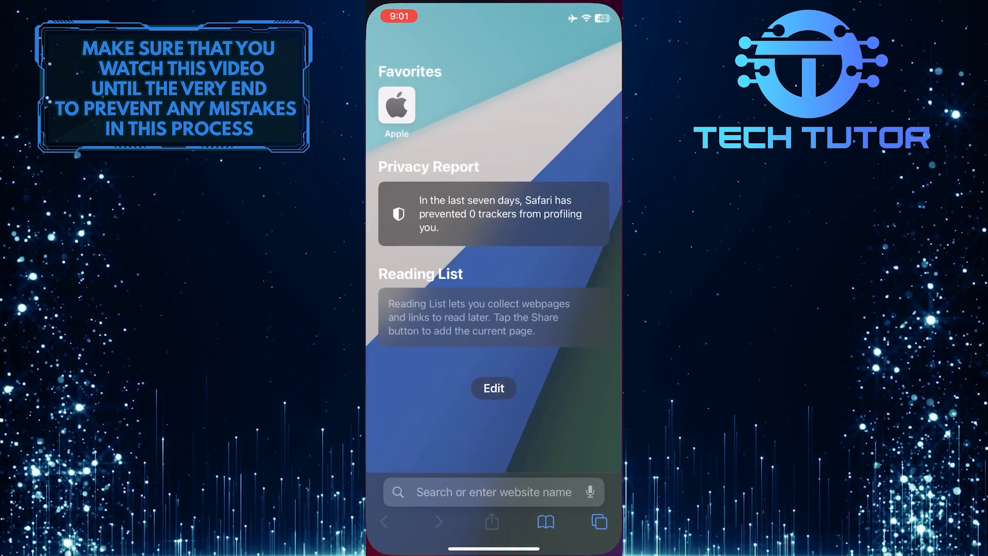
click(494, 491)
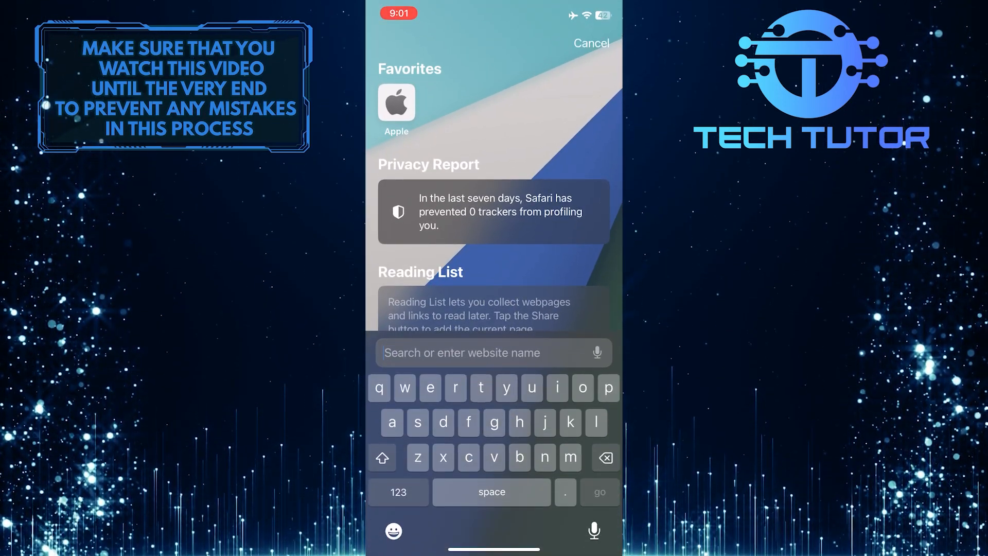
text(youtube)
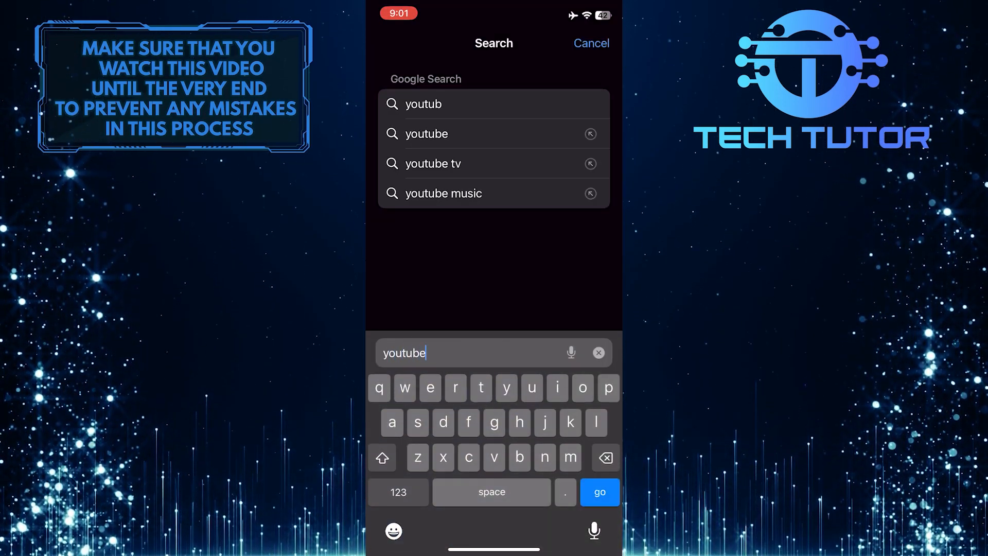
text(.com)
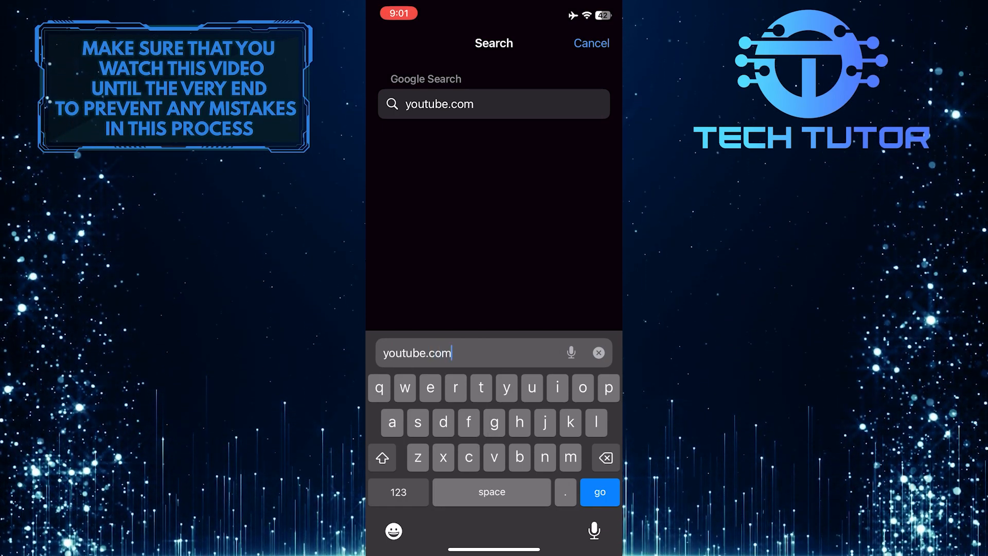
click(598, 492)
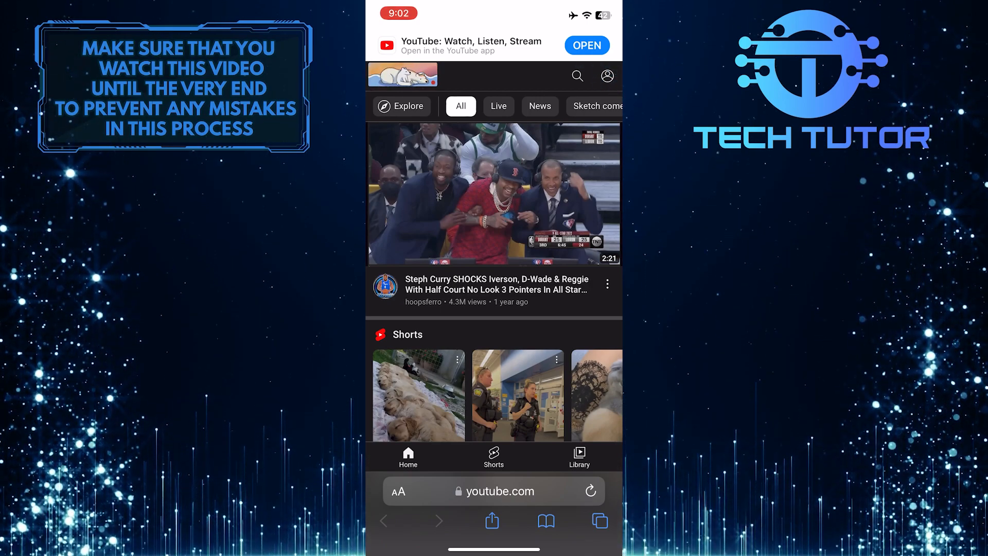
Sign in to YouTube with the saved Google account email suggestion
click(607, 76)
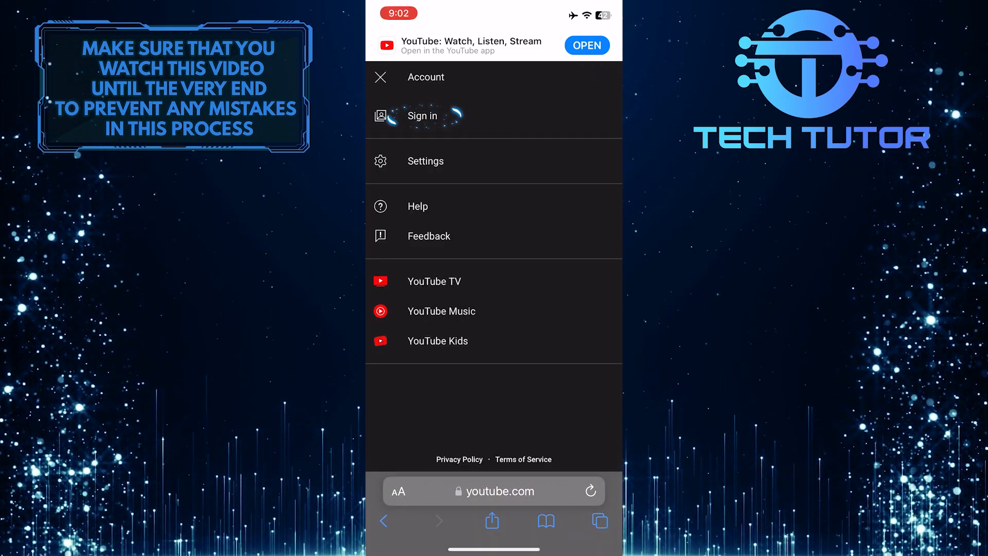
click(422, 115)
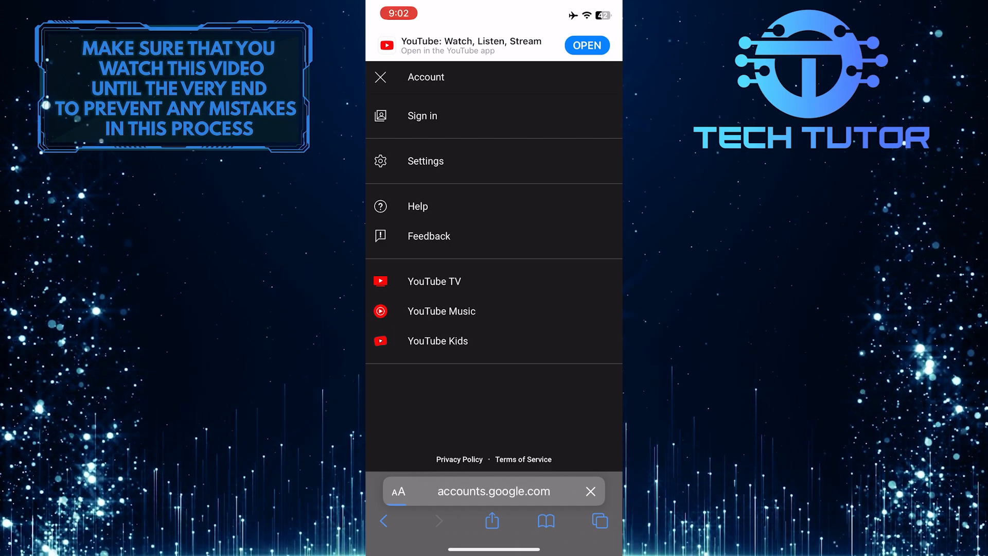
click(422, 115)
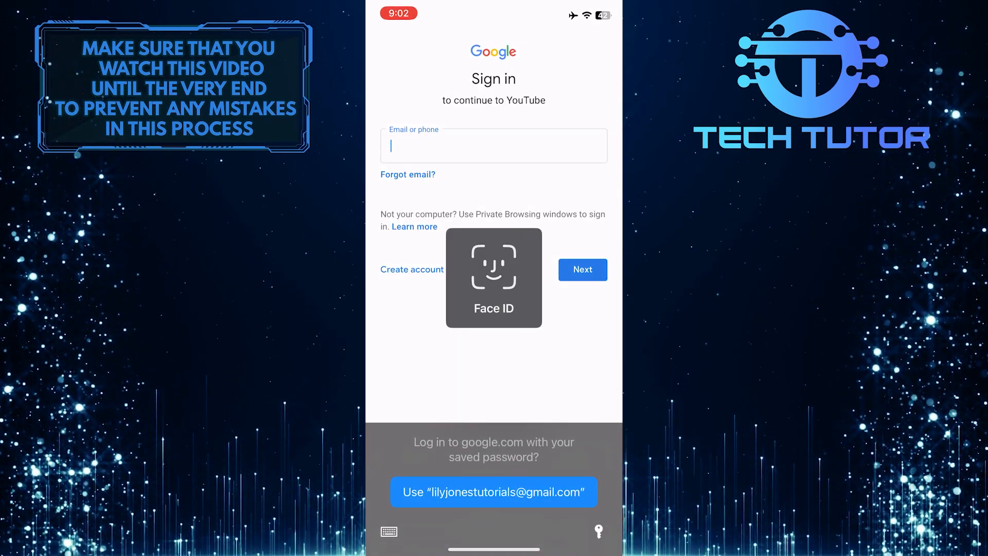
click(493, 491)
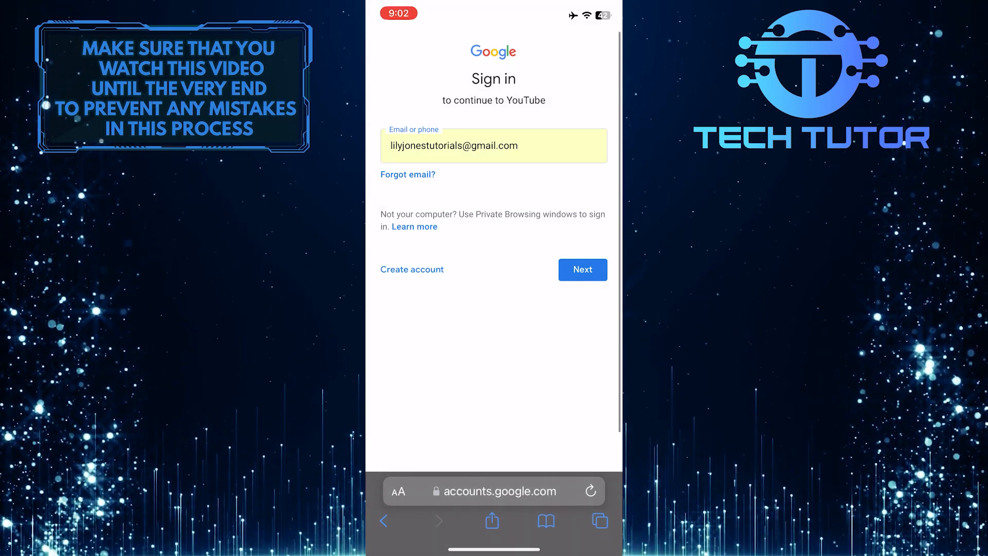
click(581, 269)
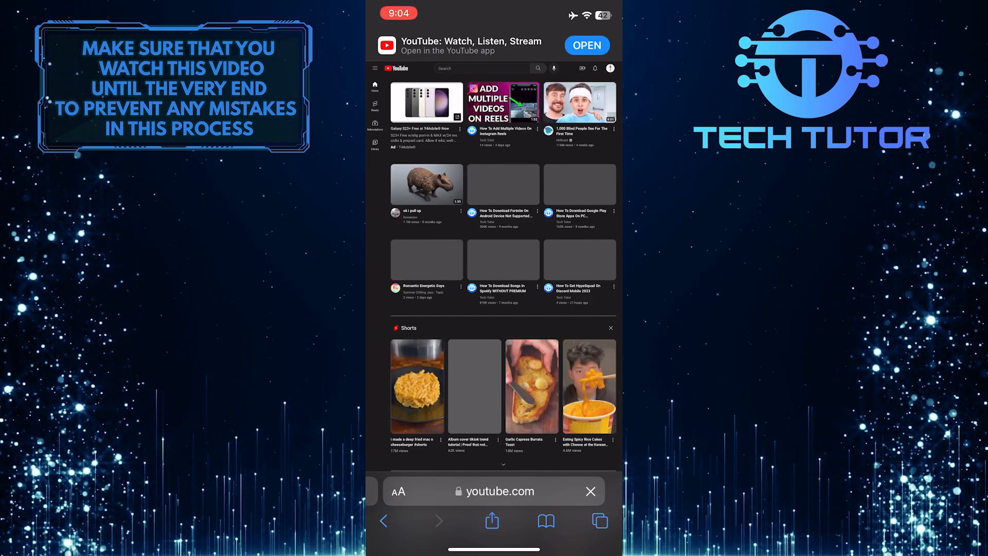
Go to YouTube's History page through the navigation menu
scroll(down, 3)
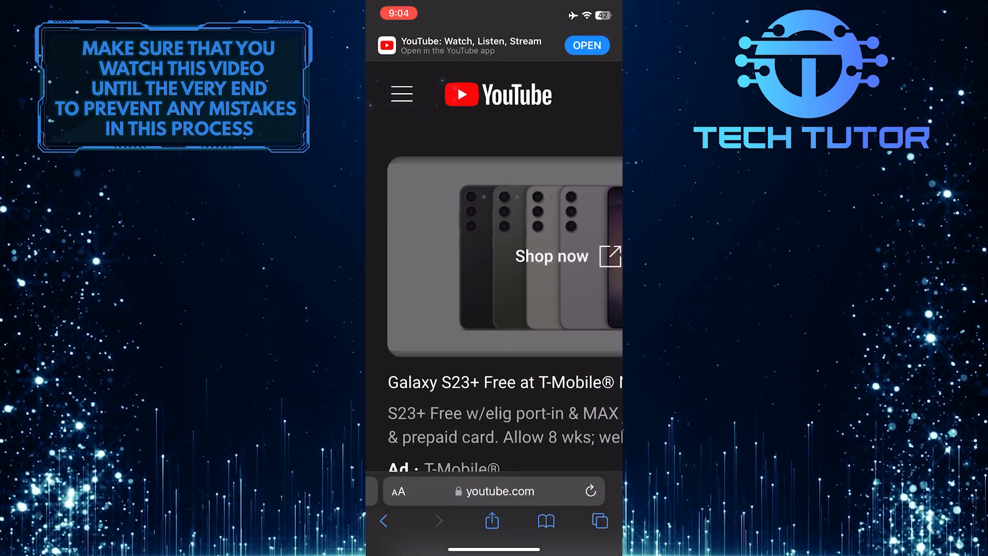
click(402, 93)
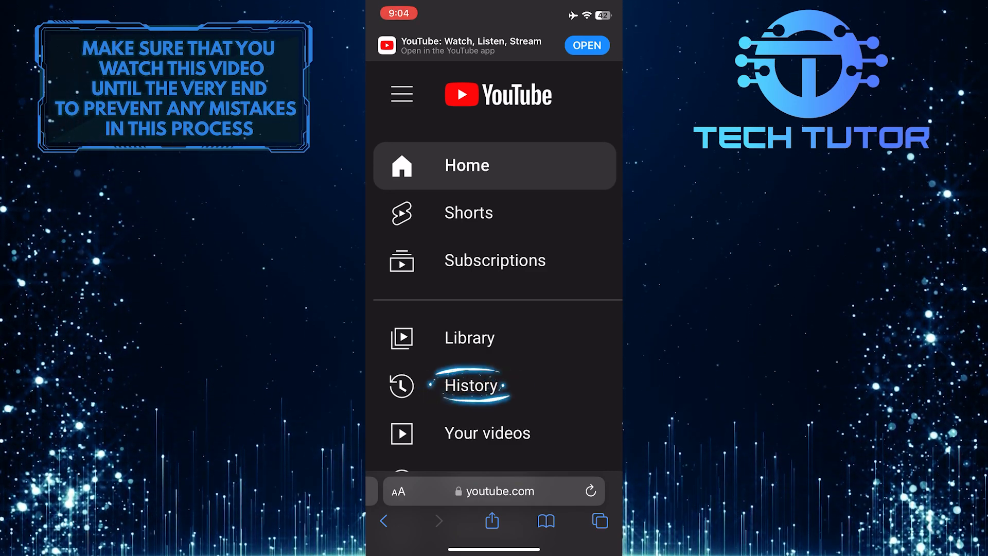
click(471, 385)
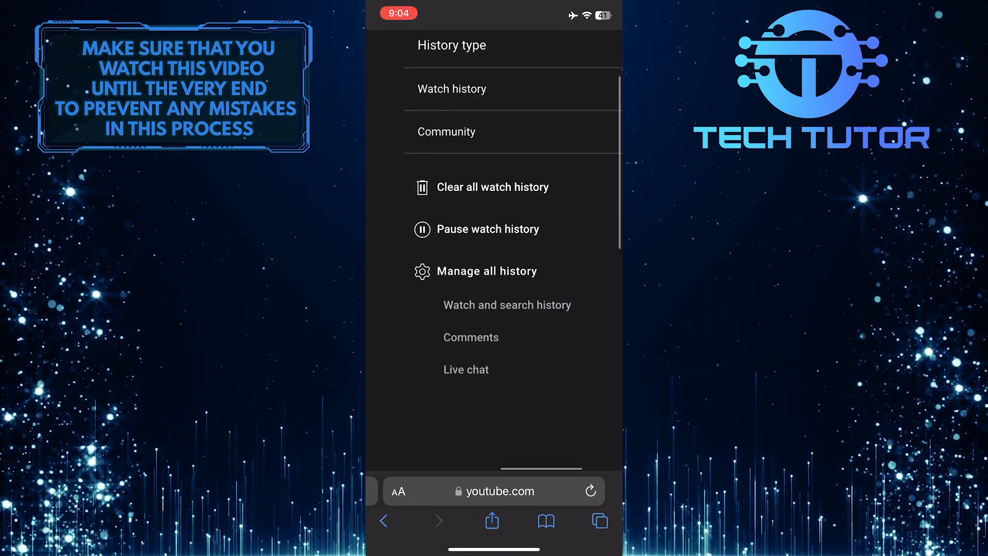
click(471, 337)
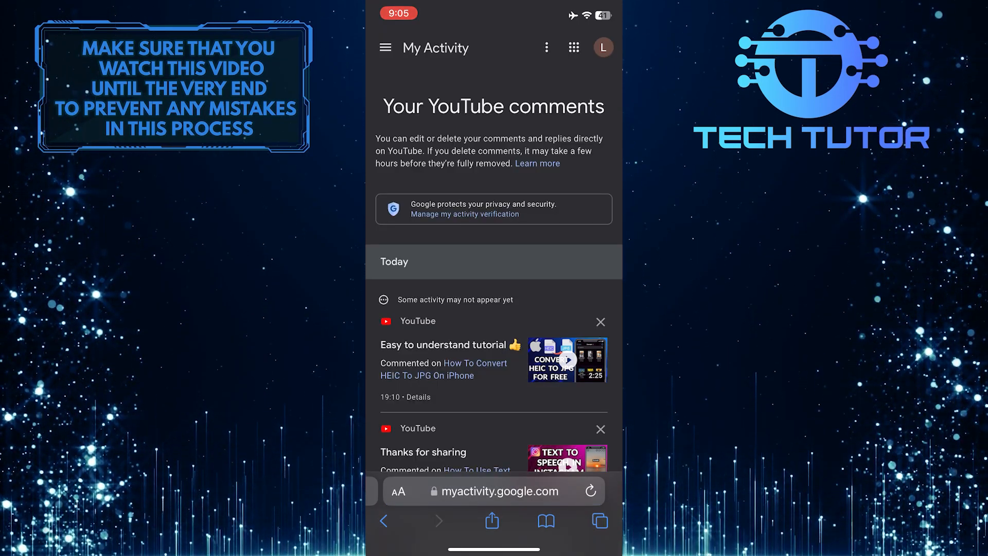
Delete the 'Easy to understand tutorial' comment and dismiss the Deletion complete notice
scroll(down, 3)
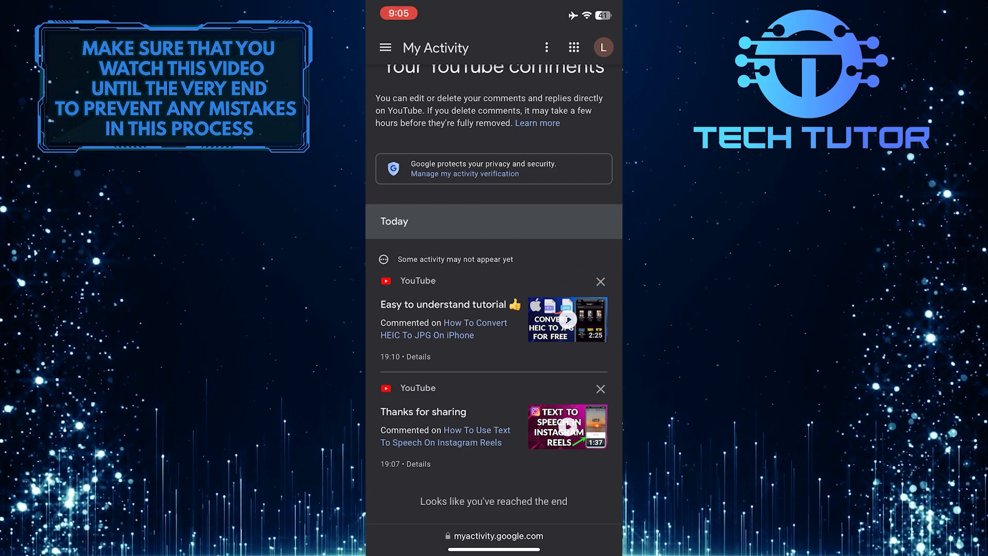
click(599, 281)
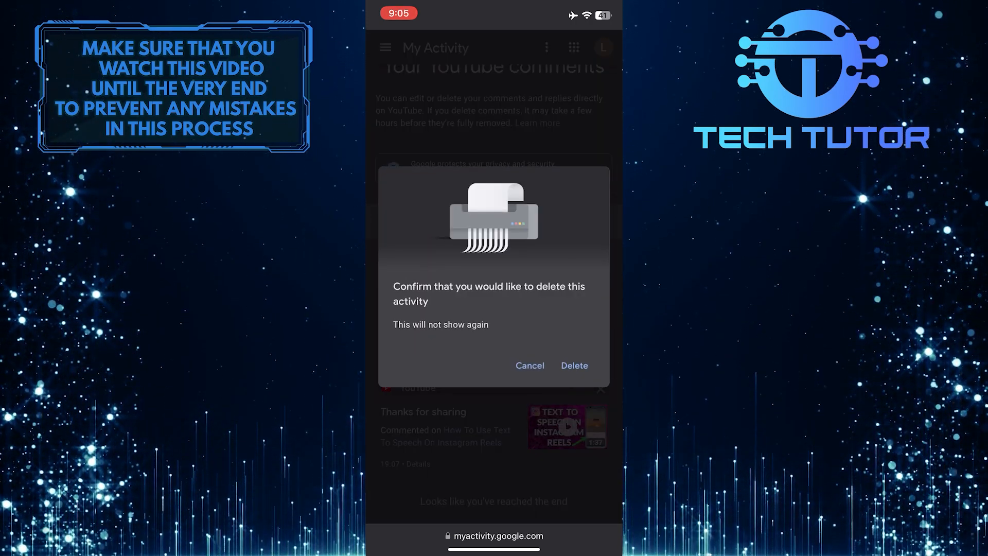
click(573, 365)
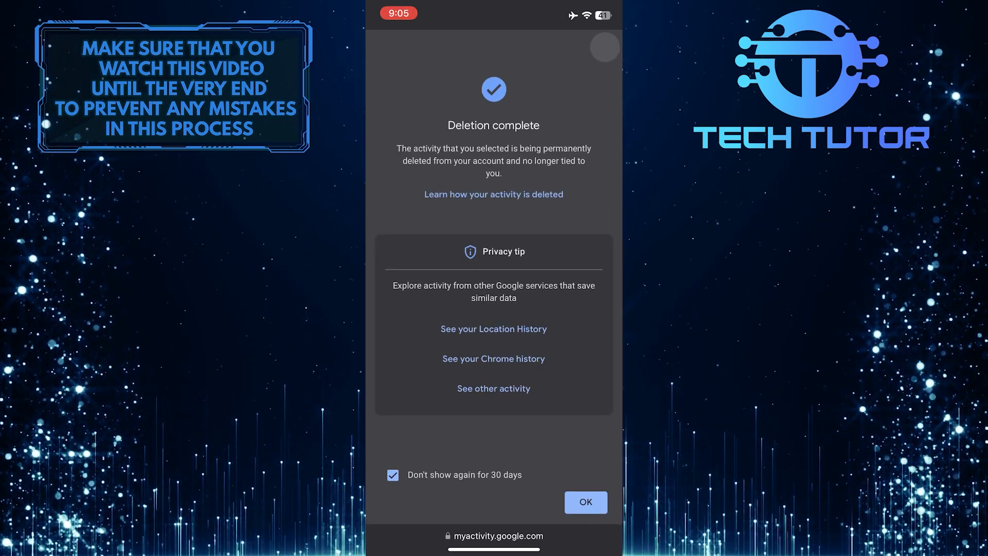
click(584, 501)
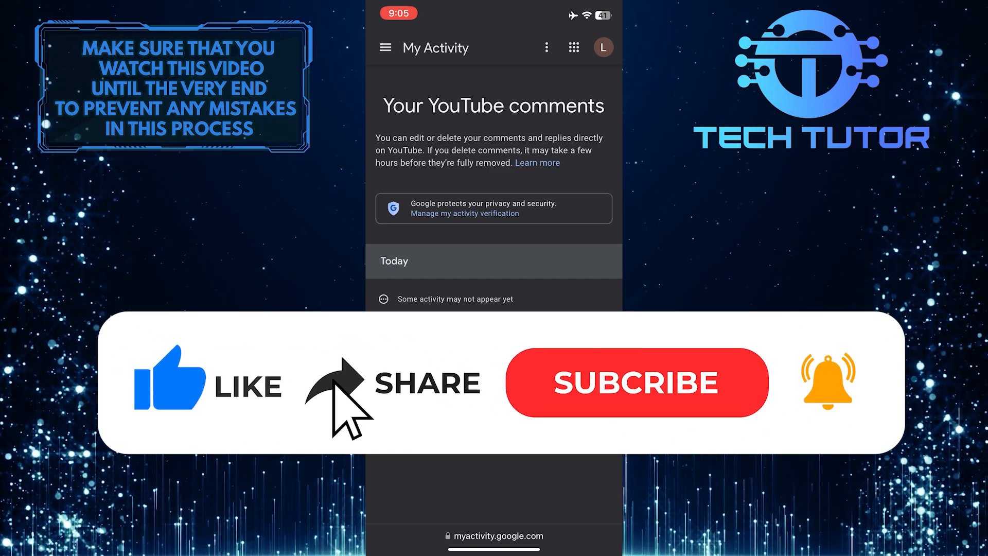
click(636, 382)
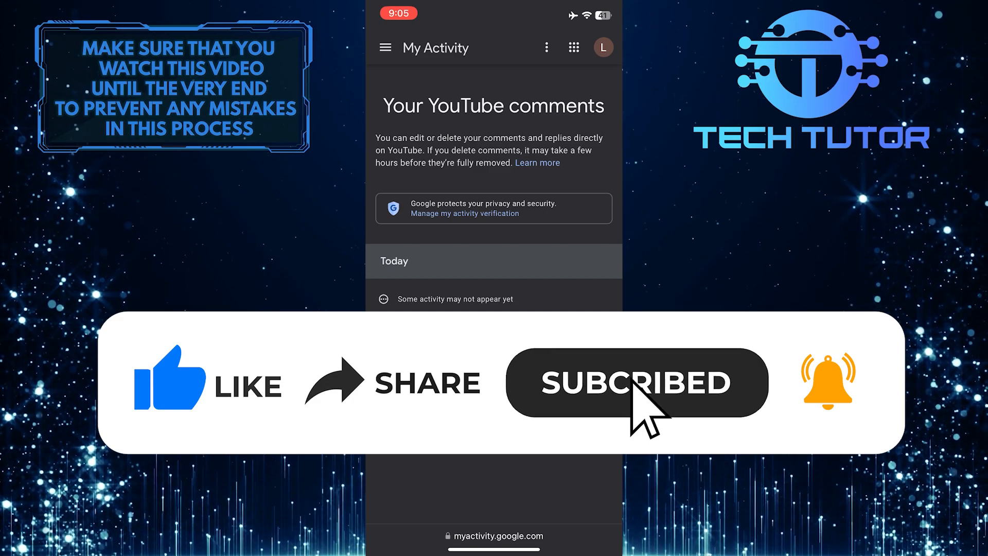